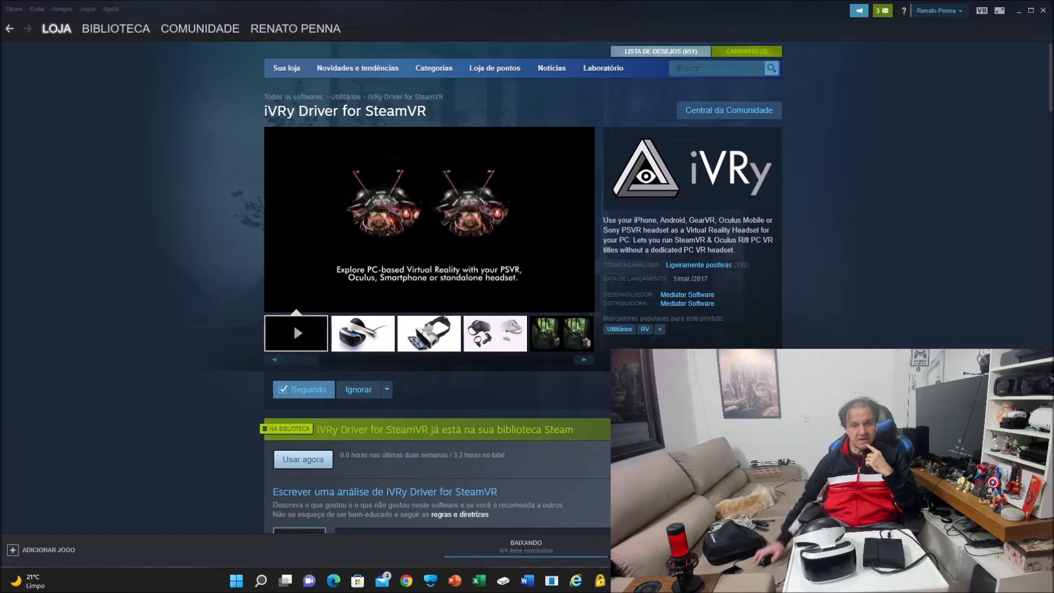
# Step: Reach the Driver4VR store page from the Steam library
pyautogui.scroll(-3)
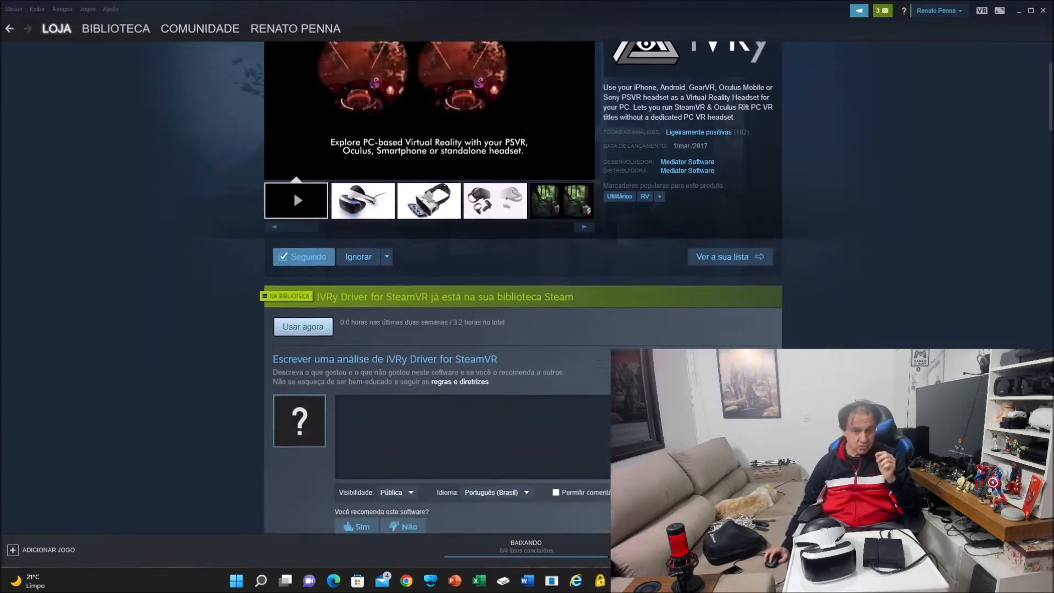
pyautogui.scroll(-3)
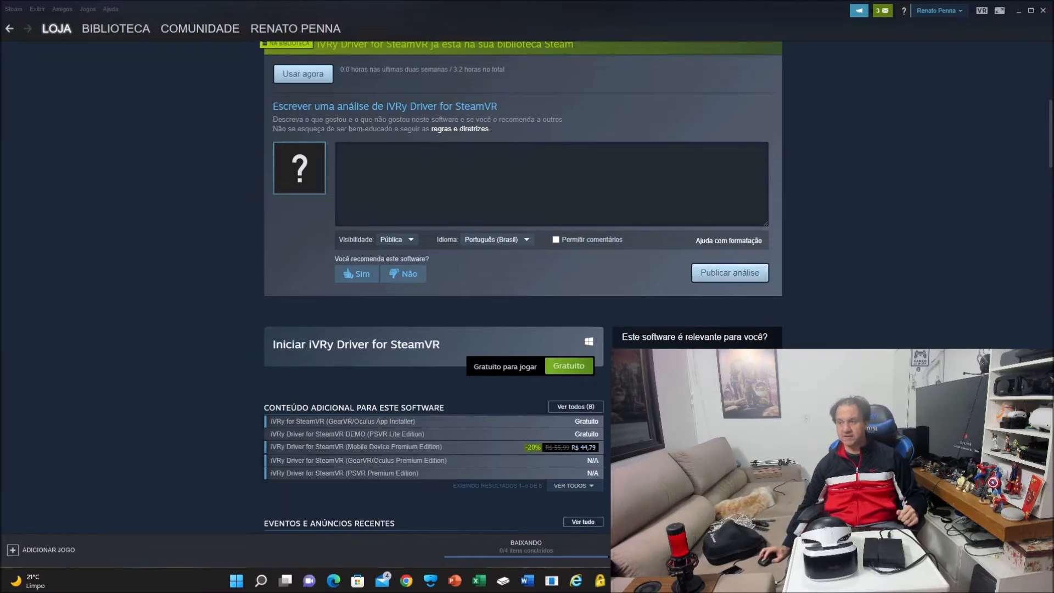
pyautogui.click(10, 28)
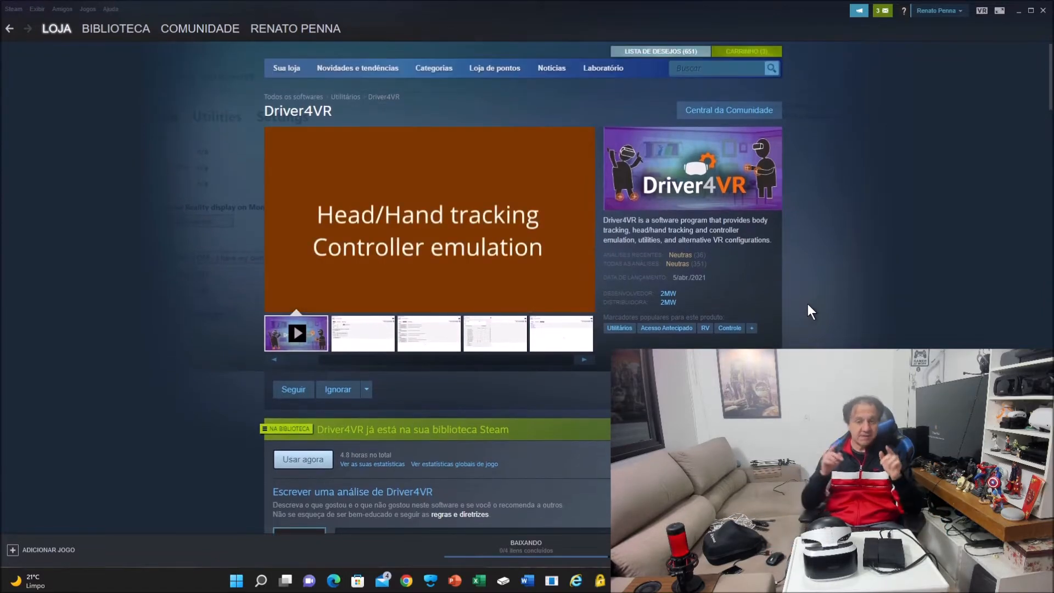
# Step: Browse the Driver4VR screenshot gallery, then head back to the SteamVR library page
pyautogui.click(296, 332)
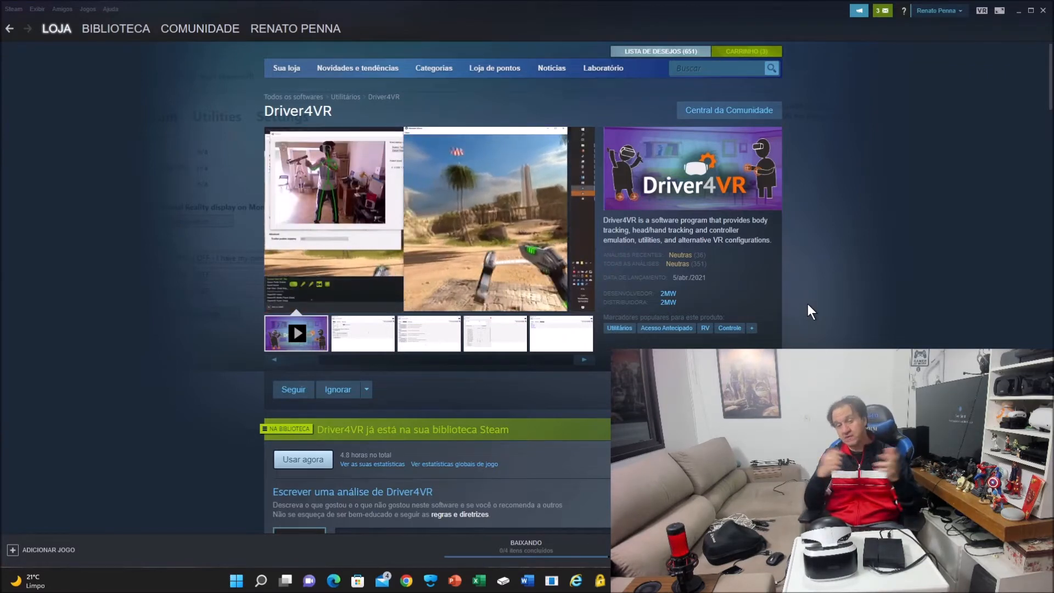
pyautogui.click(295, 333)
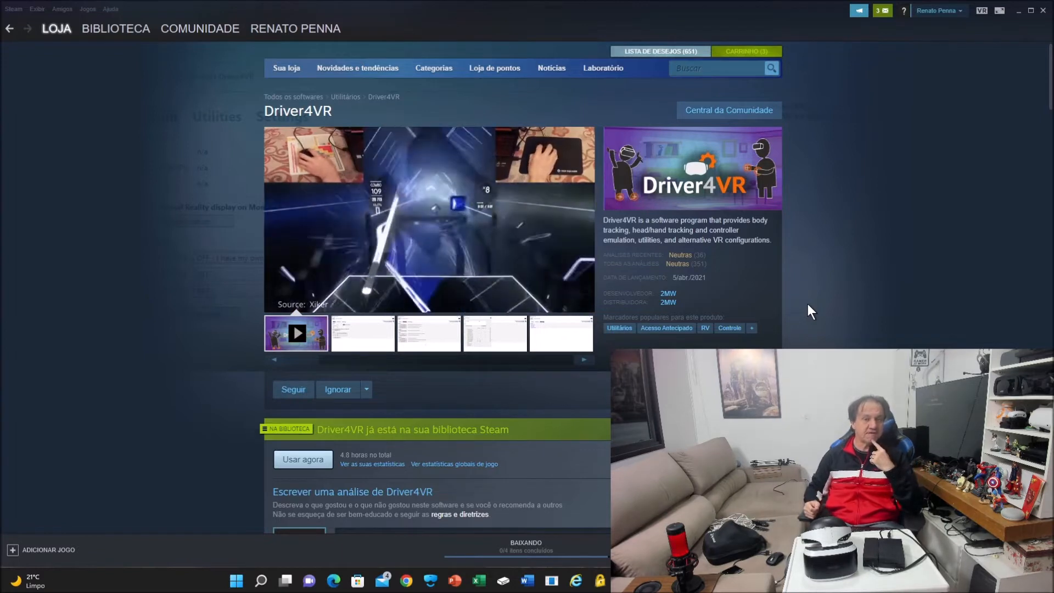
pyautogui.click(361, 334)
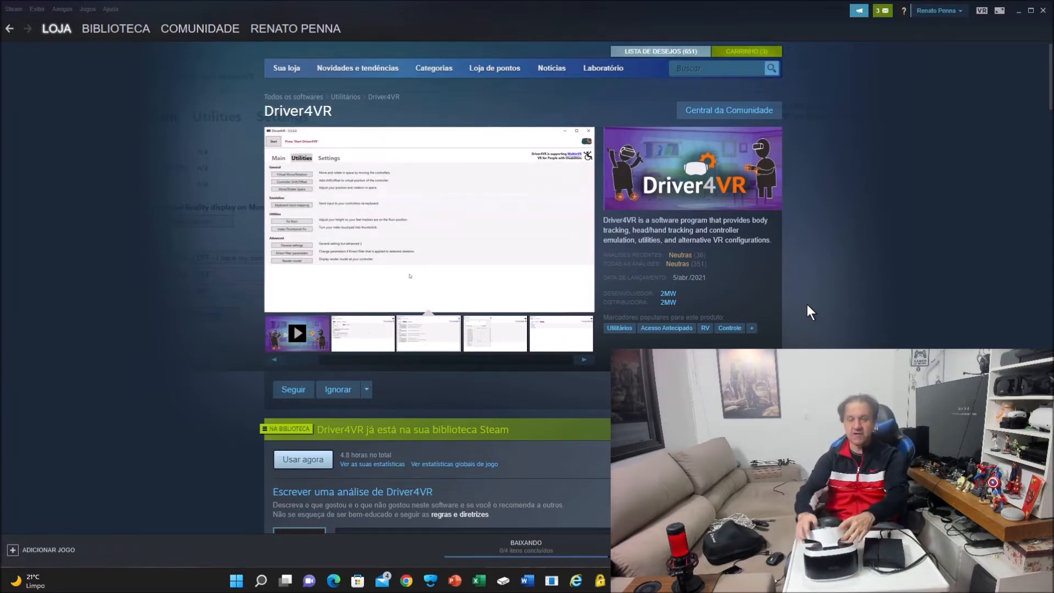
pyautogui.click(116, 28)
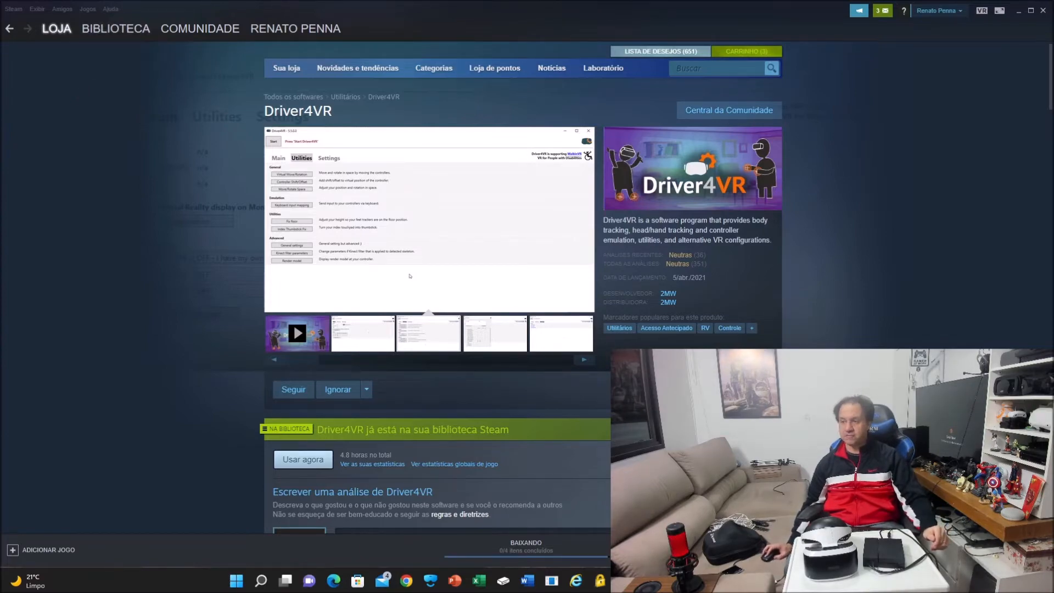
pyautogui.click(116, 29)
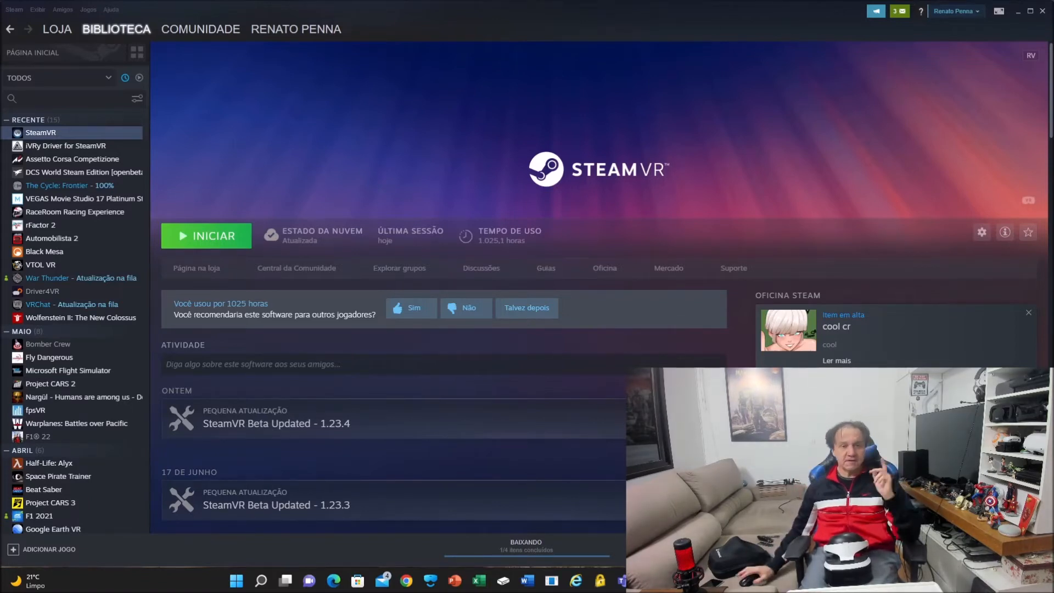
pyautogui.moveTo(76, 150)
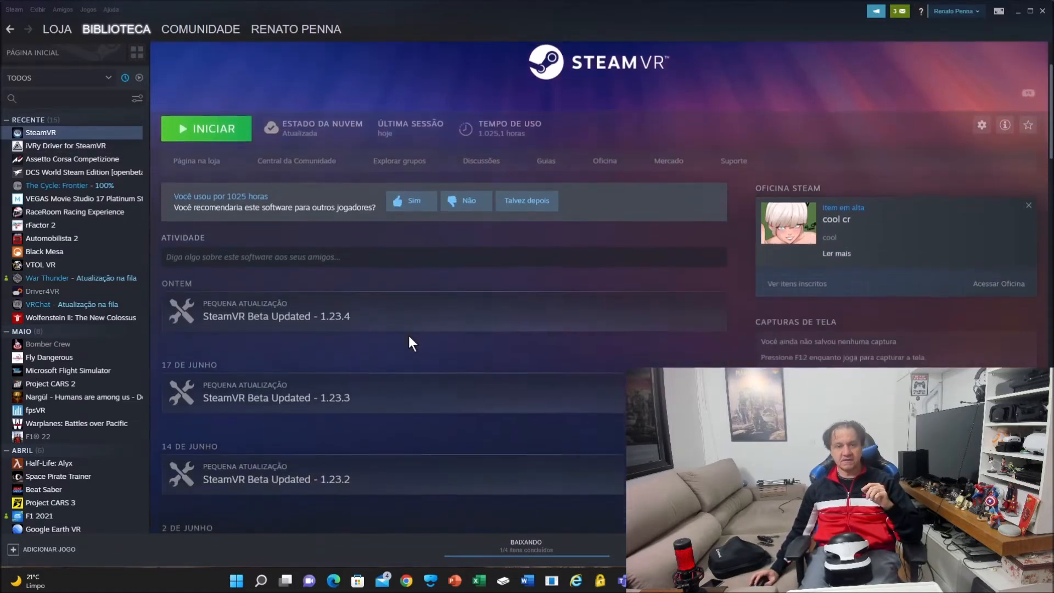
# Step: Show the iVRy Driver for SteamVR library page with 3.2 hours played
pyautogui.click(65, 146)
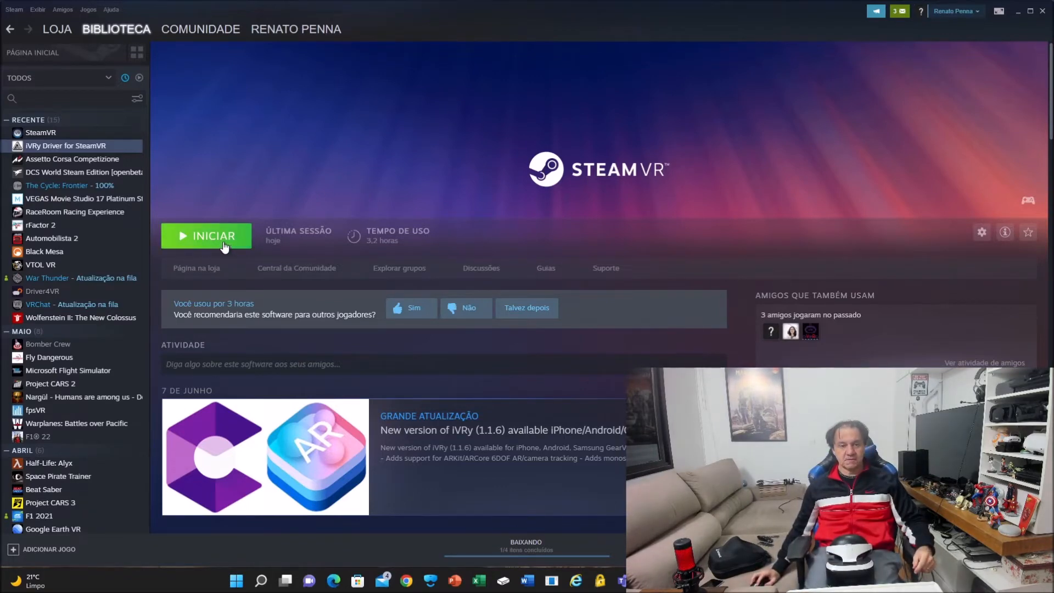
# Step: Launch iVRy Driver for SteamVR (not the mobile app installer) so SteamVR runs
pyautogui.click(207, 236)
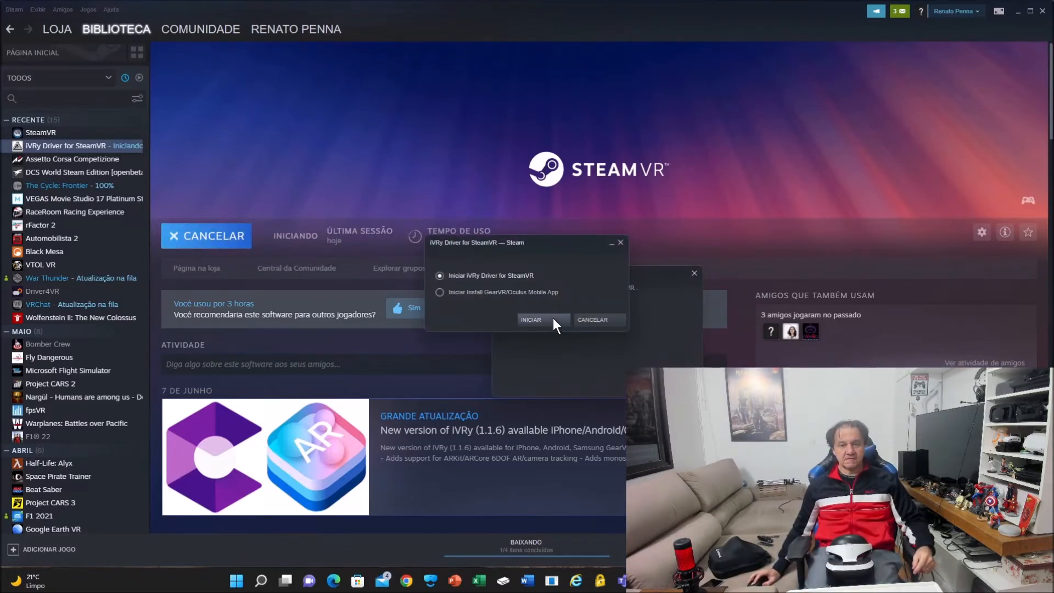
pyautogui.click(531, 319)
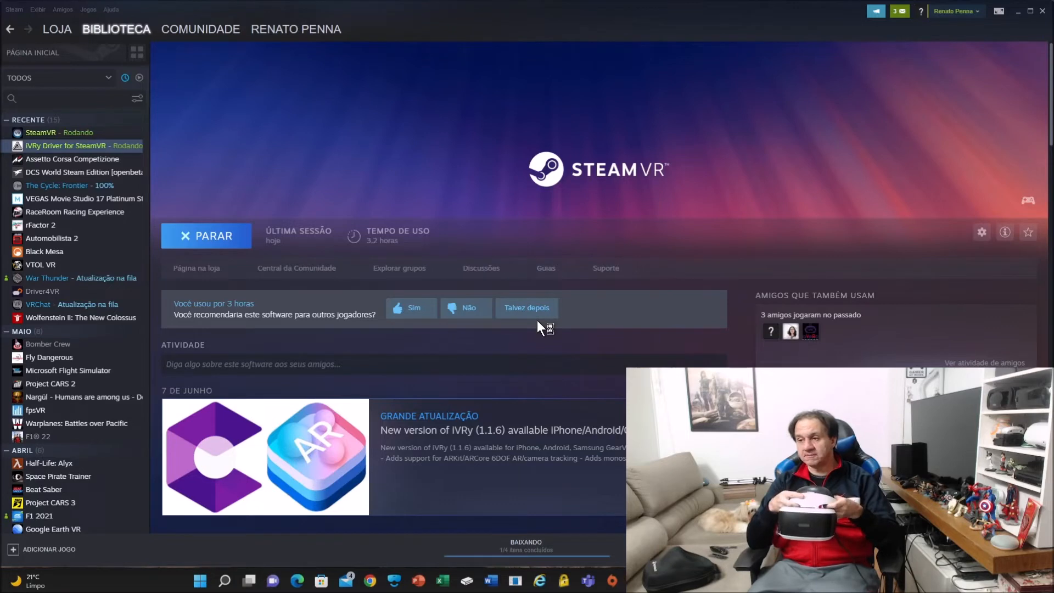
pyautogui.click(206, 236)
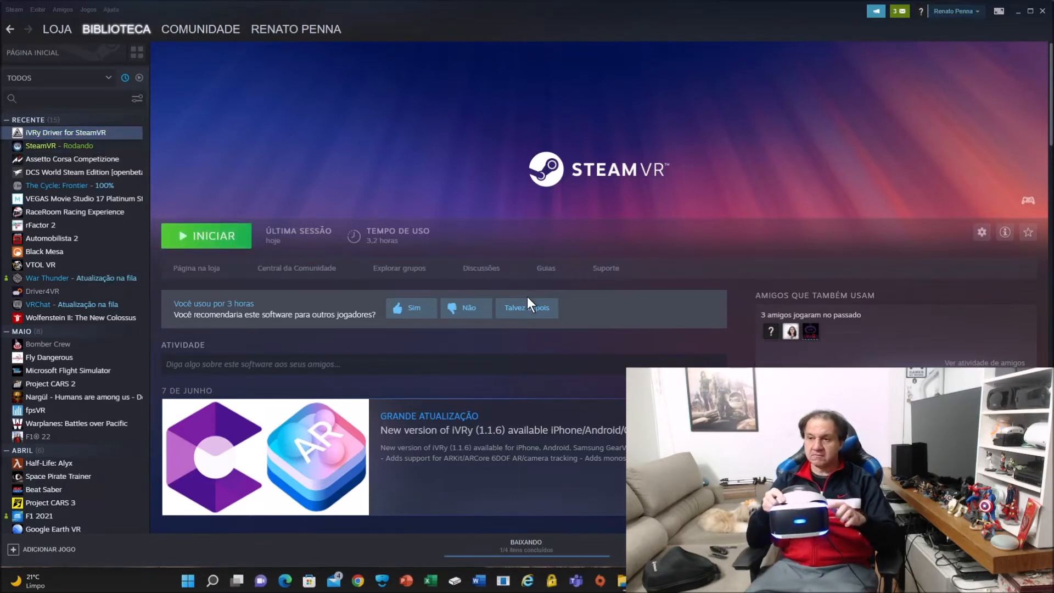
pyautogui.click(206, 236)
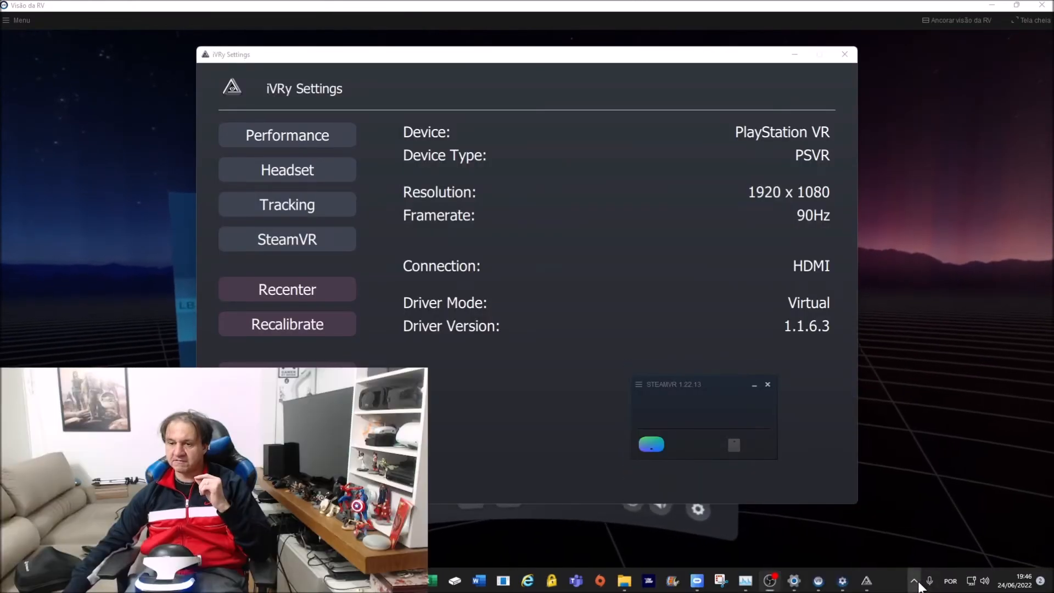
# Step: Reach iVRy Settings, view the Performance page at 90Hz, and return to the overview
pyautogui.click(913, 580)
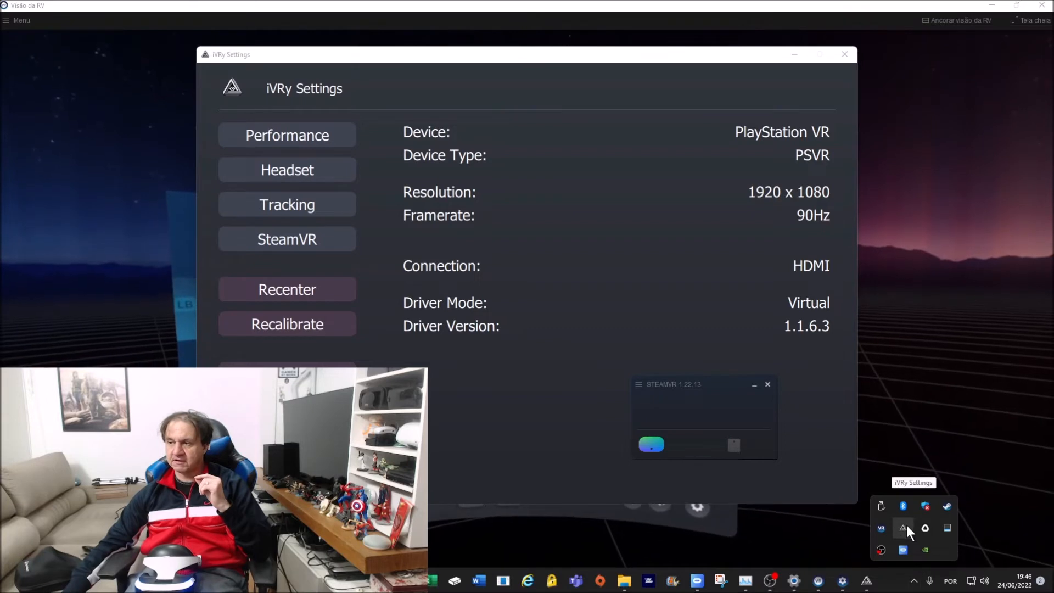
pyautogui.moveTo(545, 67)
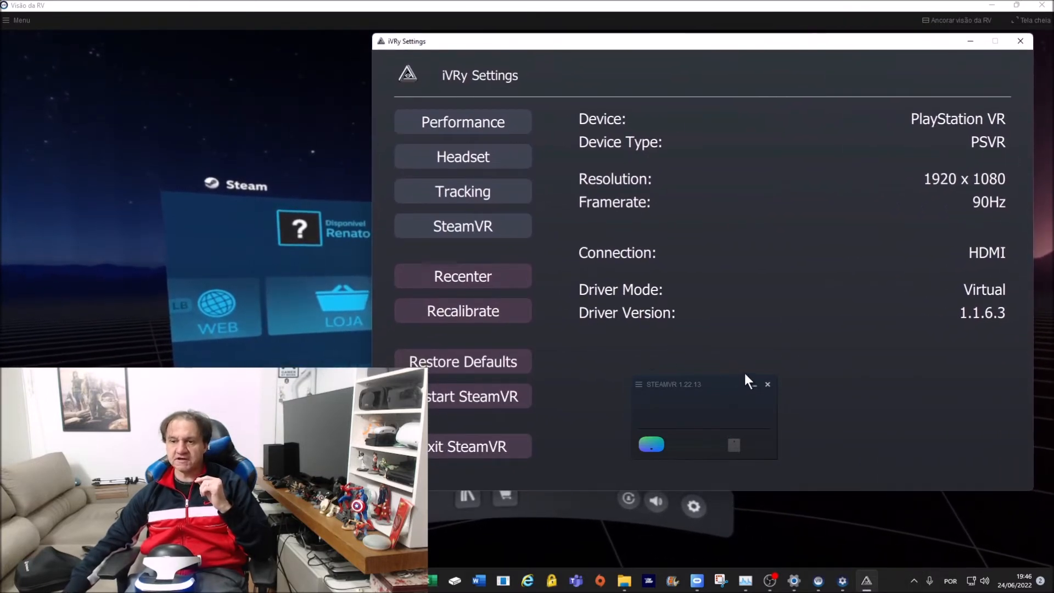
pyautogui.click(767, 384)
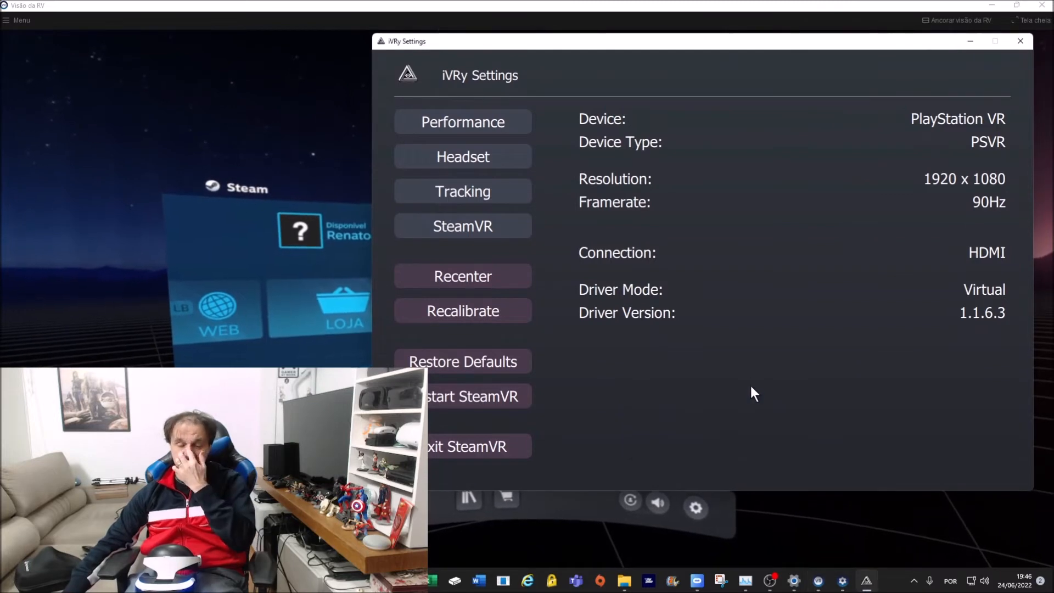
pyautogui.click(462, 122)
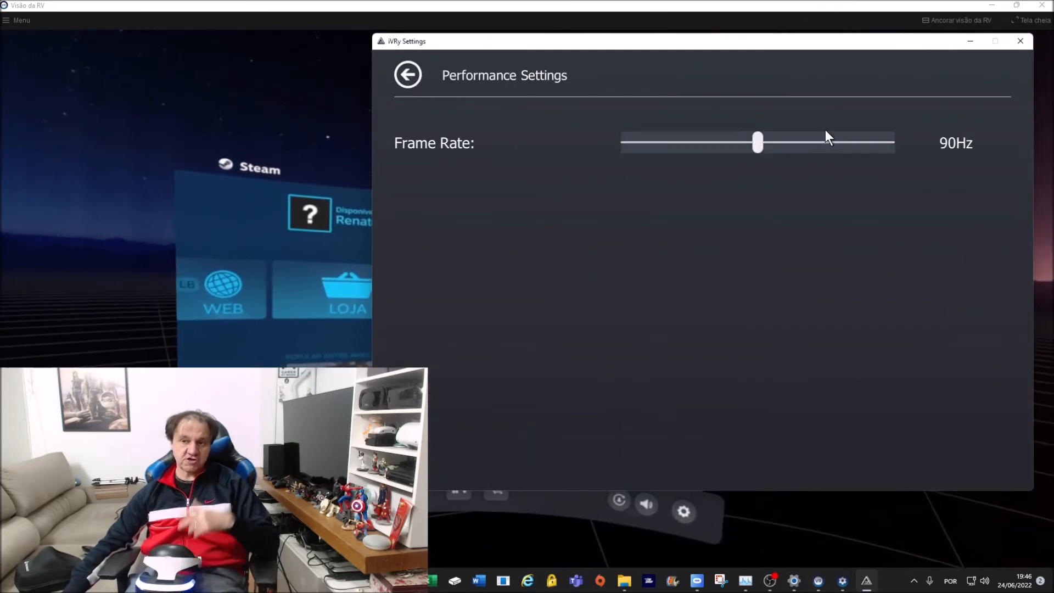
pyautogui.click(407, 74)
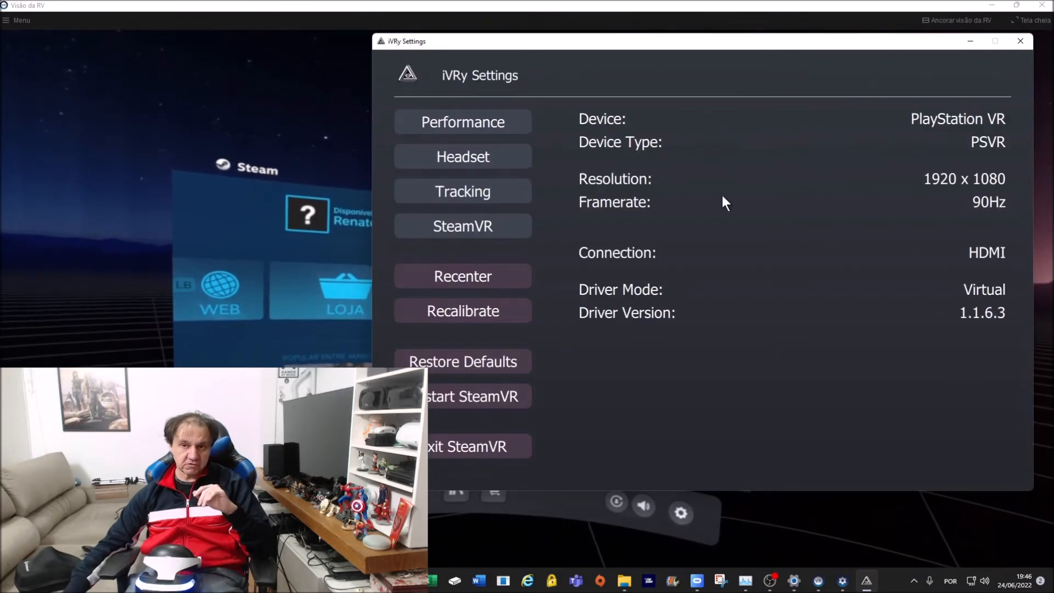
# Step: Raise the headset interpupillary distance from 63mm to 66mm and return to the overview
pyautogui.click(462, 155)
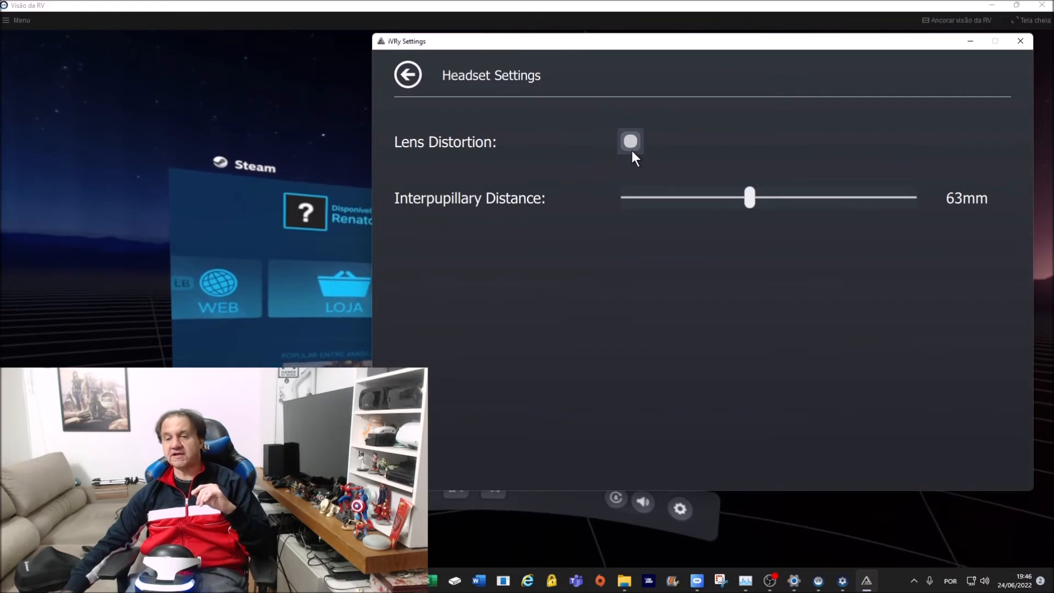
pyautogui.moveTo(518, 214)
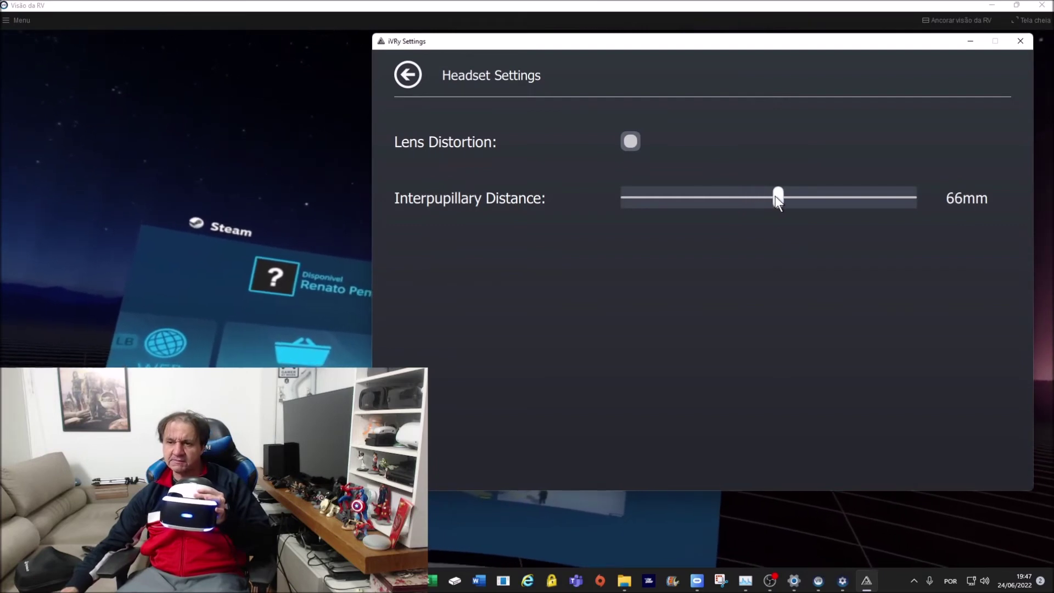
pyautogui.click(406, 74)
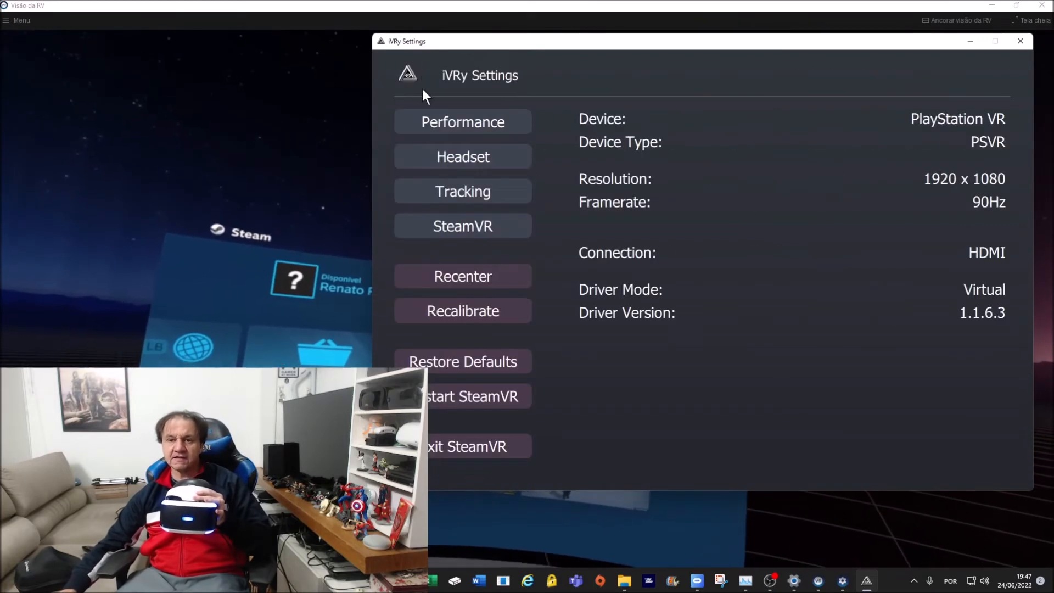
# Step: Show the Tracking page with default tracker, head model, headset LEDs and LED level
pyautogui.click(462, 191)
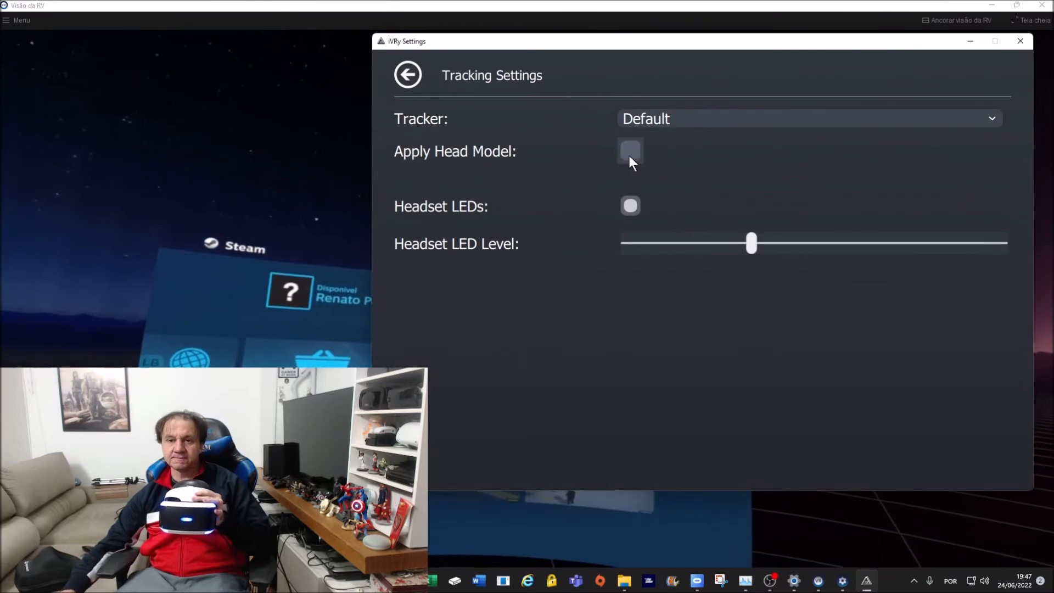
pyautogui.moveTo(767, 149)
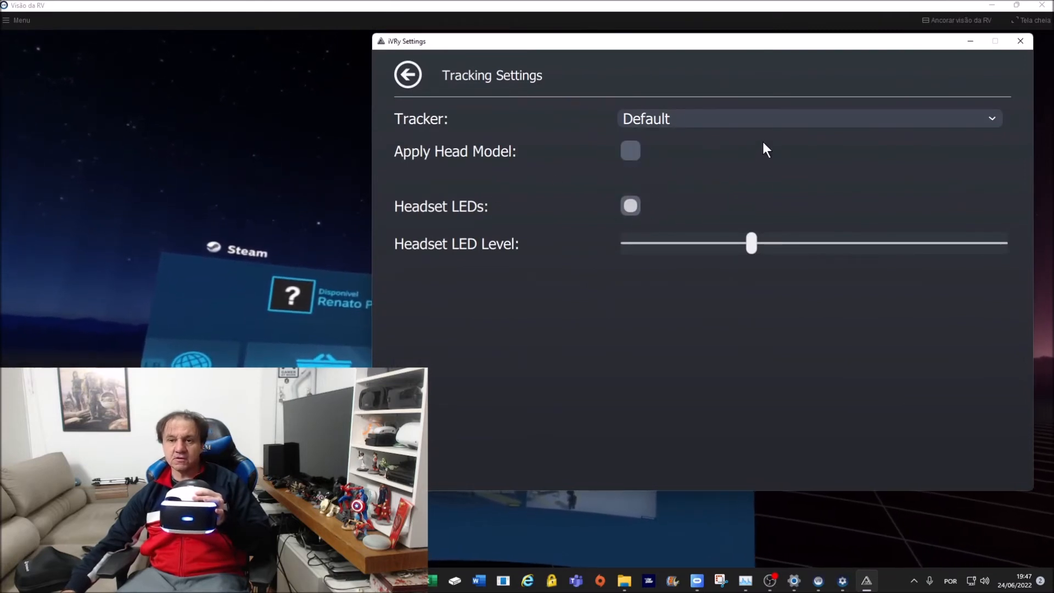
pyautogui.moveTo(756, 338)
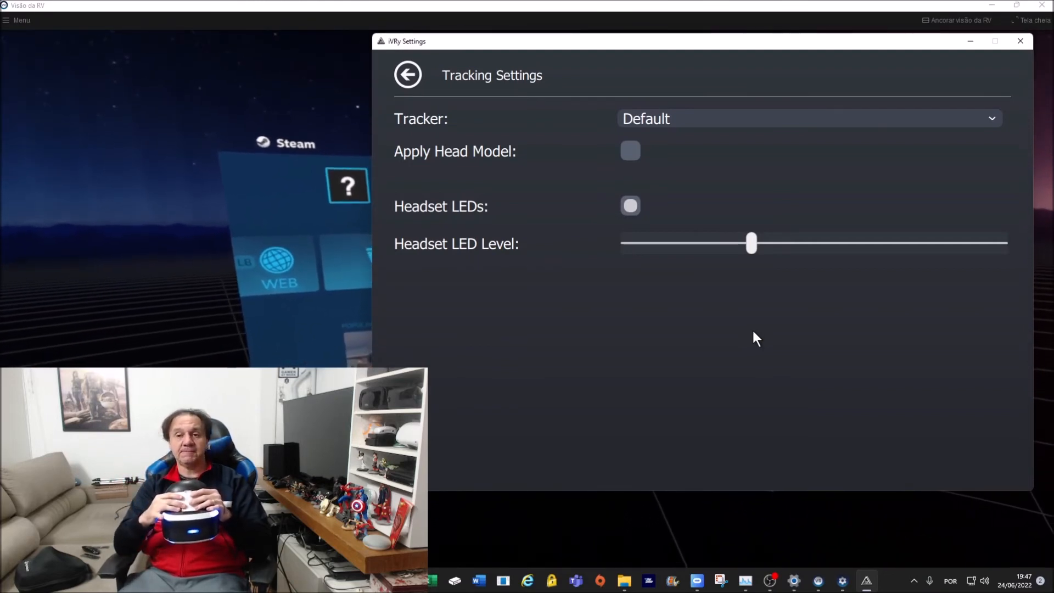
# Step: Show the SteamVR page with Virtual driver mode and 1920 x 1080 render resolution
pyautogui.click(407, 74)
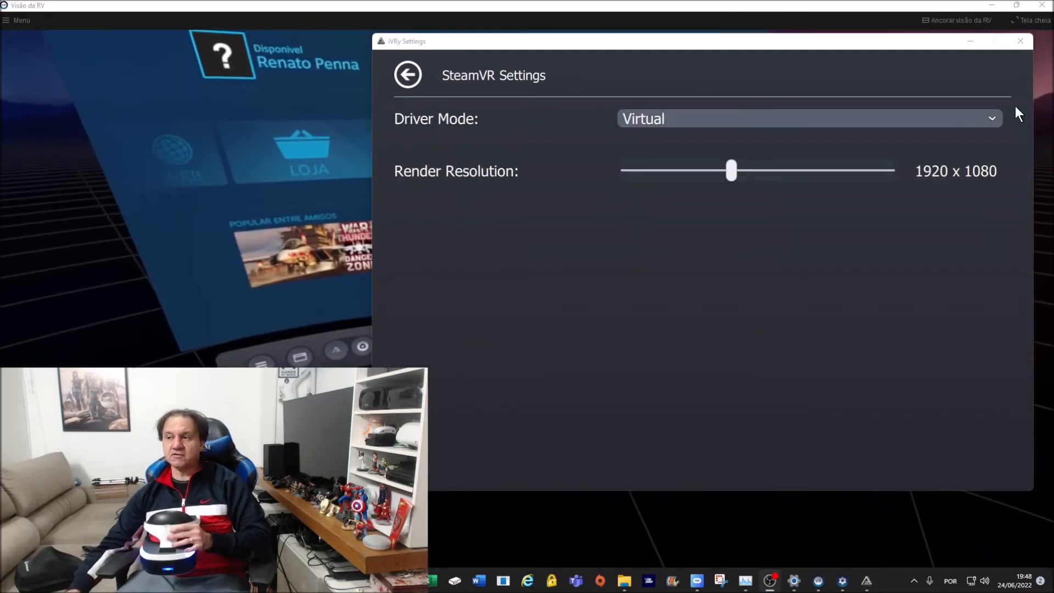
pyautogui.moveTo(677, 196)
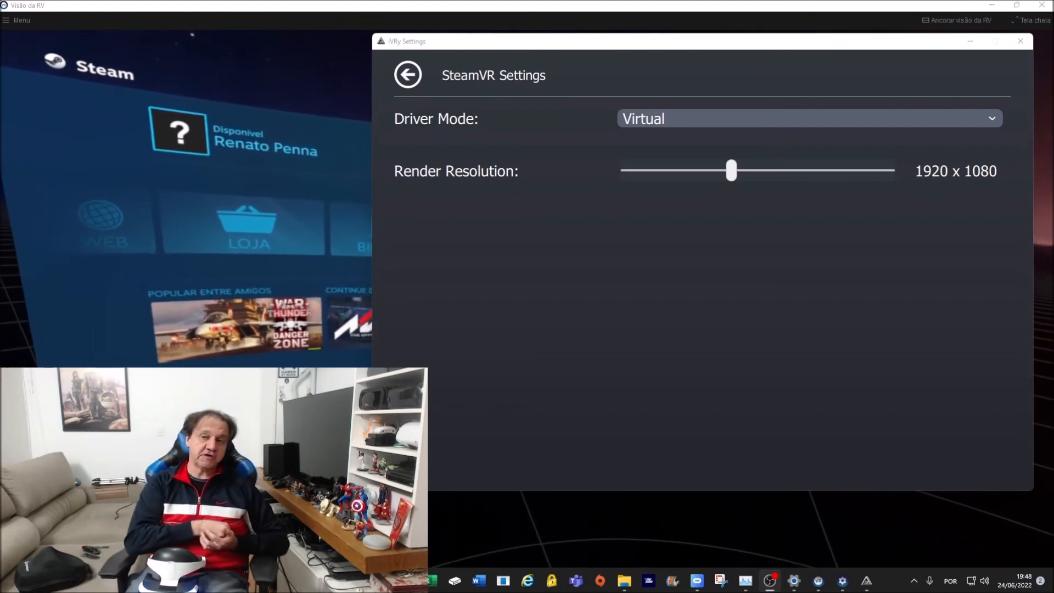
pyautogui.moveTo(739, 544)
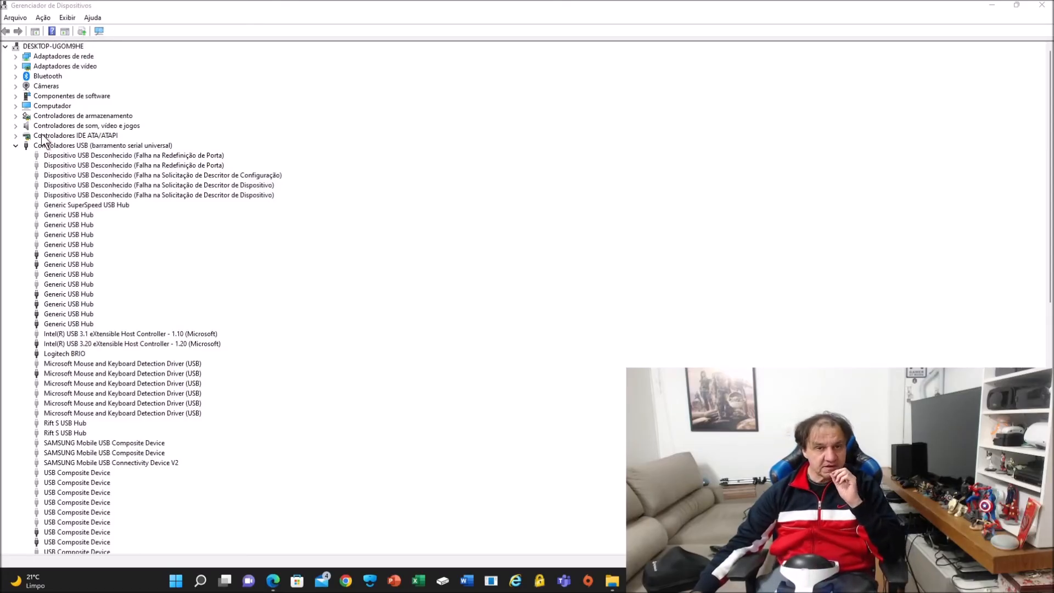
# Step: Enable Mostrar dispositivos ocultos so the failed Dispositivo USB Desconhecido entries appear
pyautogui.click(67, 16)
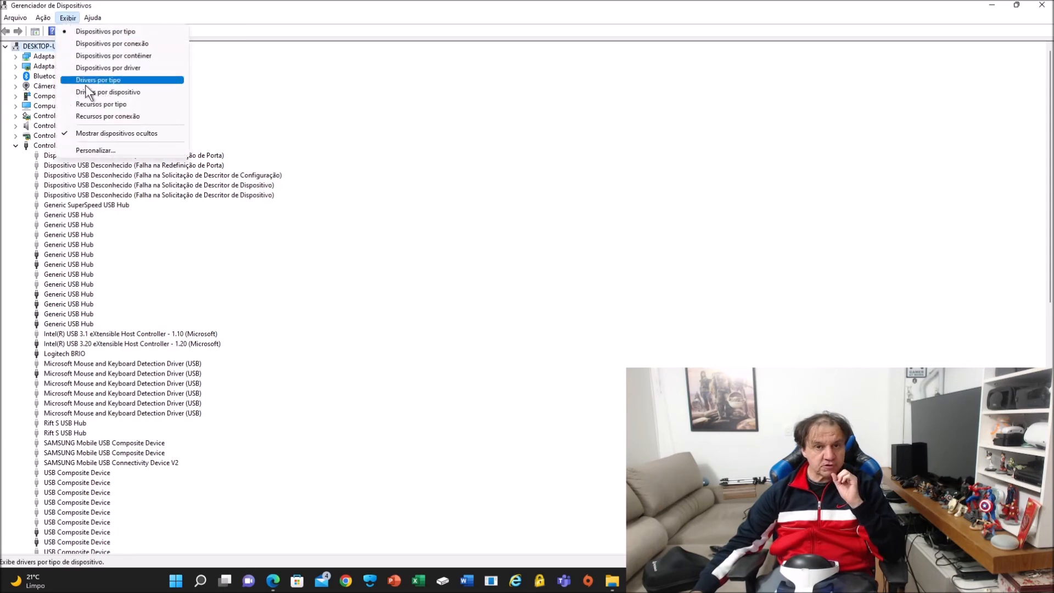
pyautogui.moveTo(131, 133)
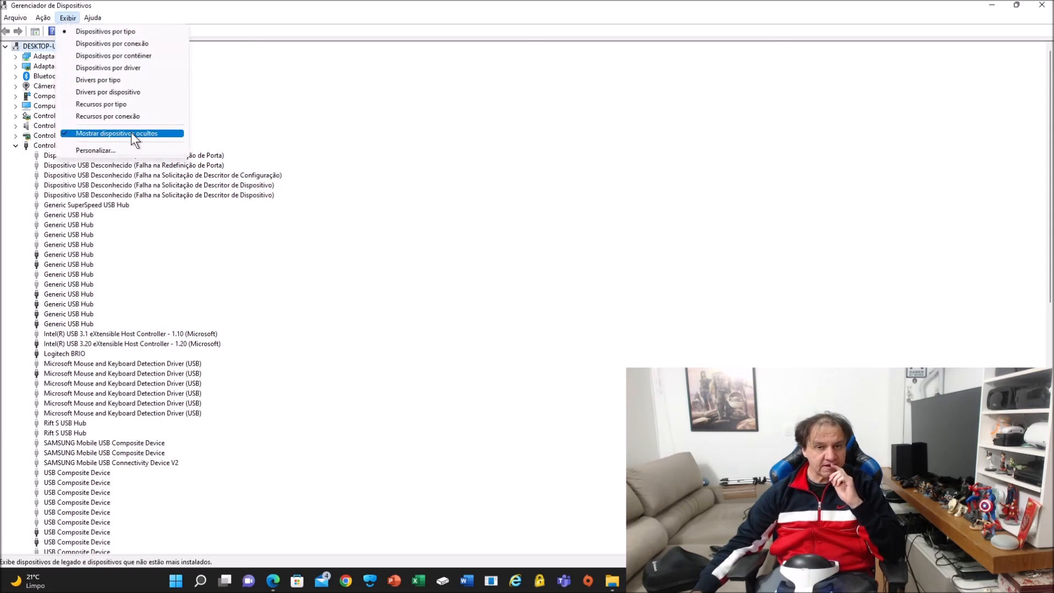
pyautogui.click(117, 132)
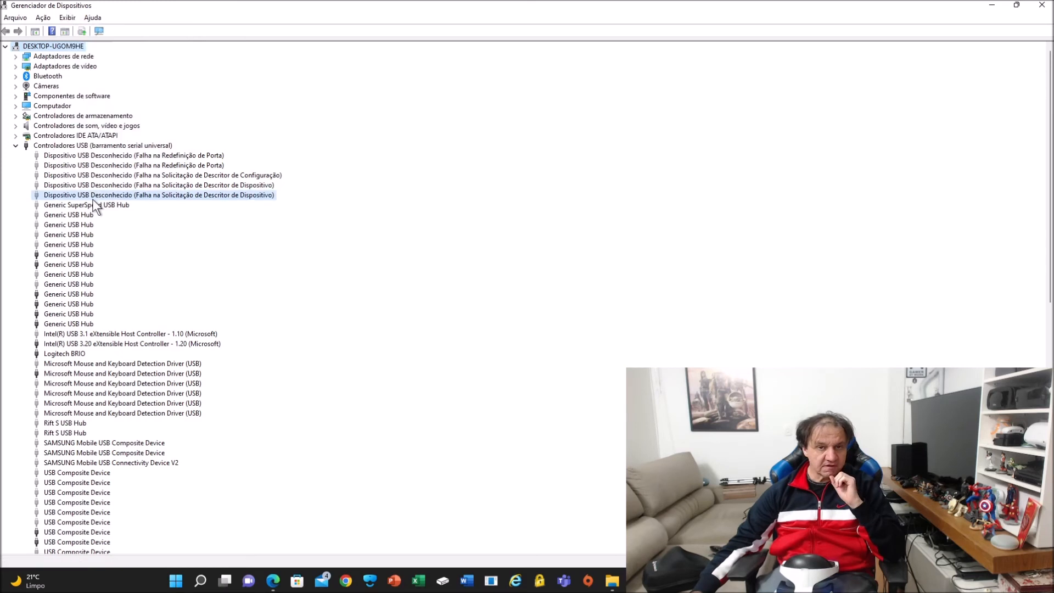
pyautogui.click(161, 175)
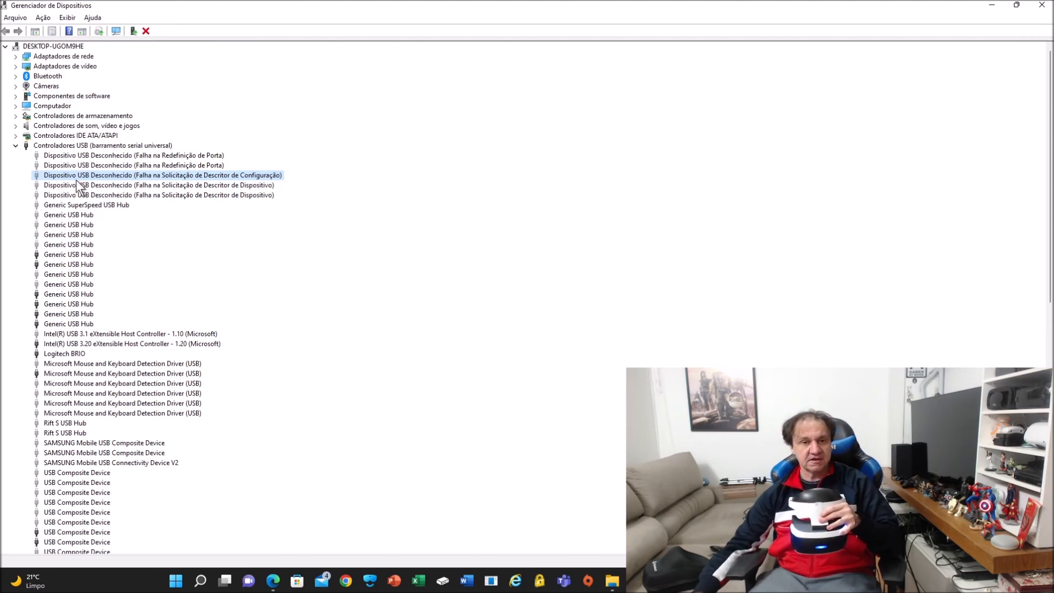
pyautogui.moveTo(66, 232)
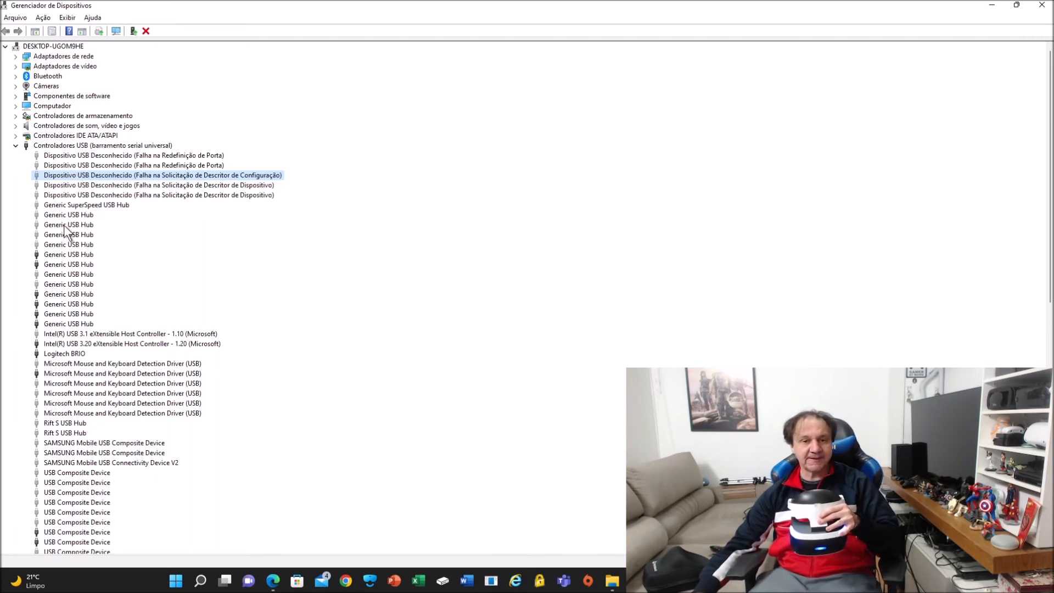
pyautogui.moveTo(71, 262)
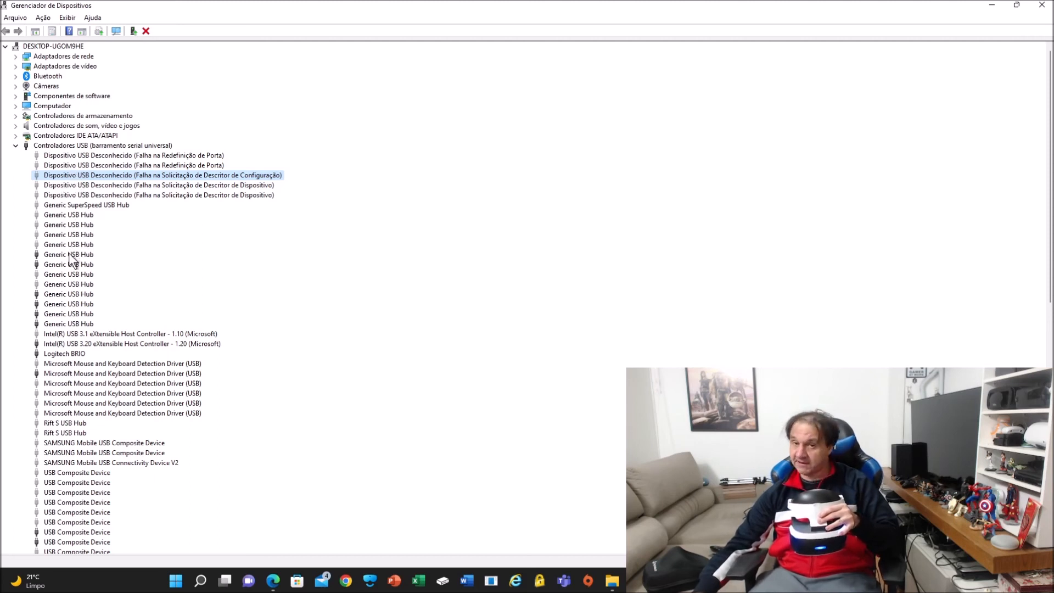
pyautogui.click(158, 195)
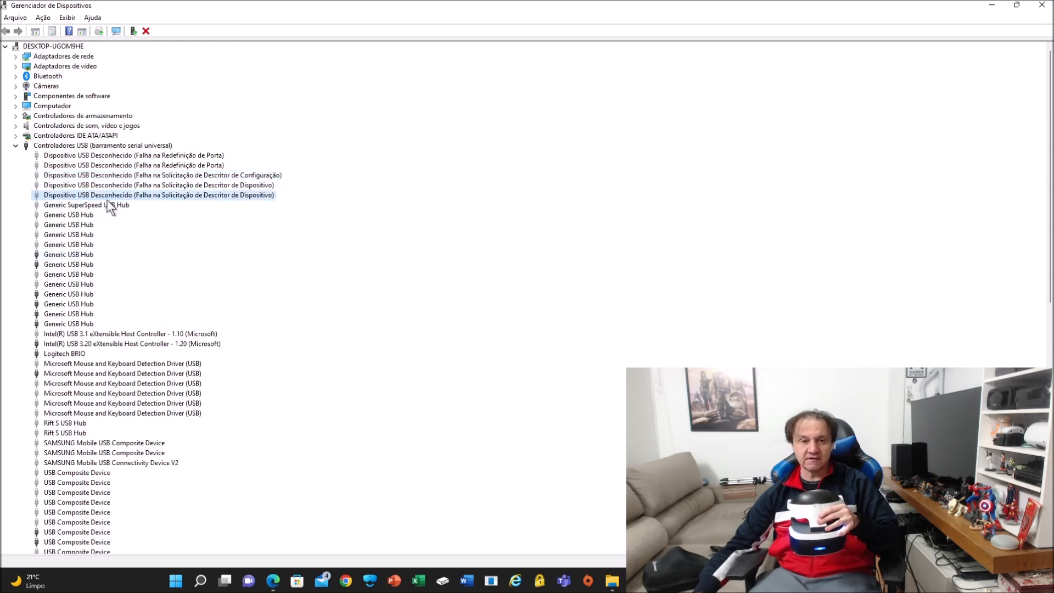